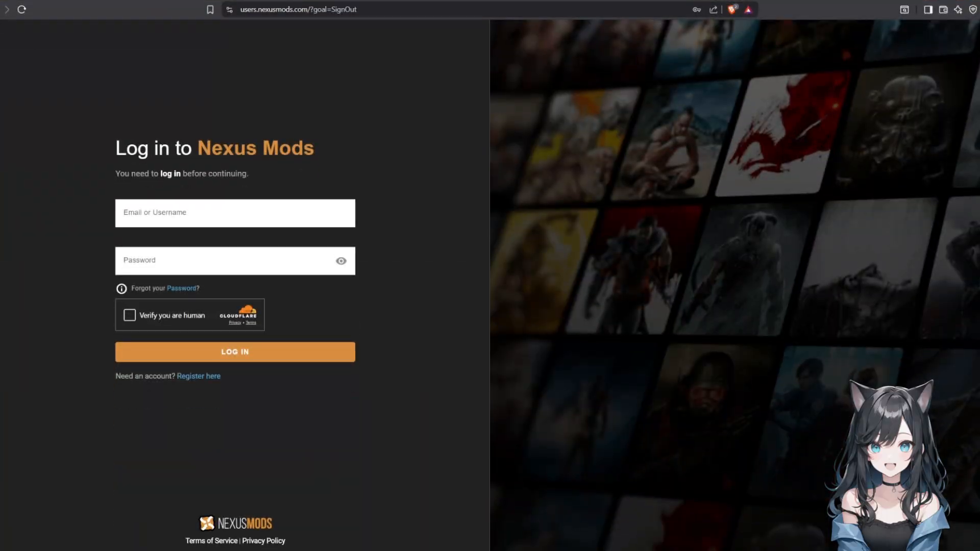
- From the Nexus Mods register page, search 'vortex', reach the Vortex Files list and start its manual download
left_click(199, 376)
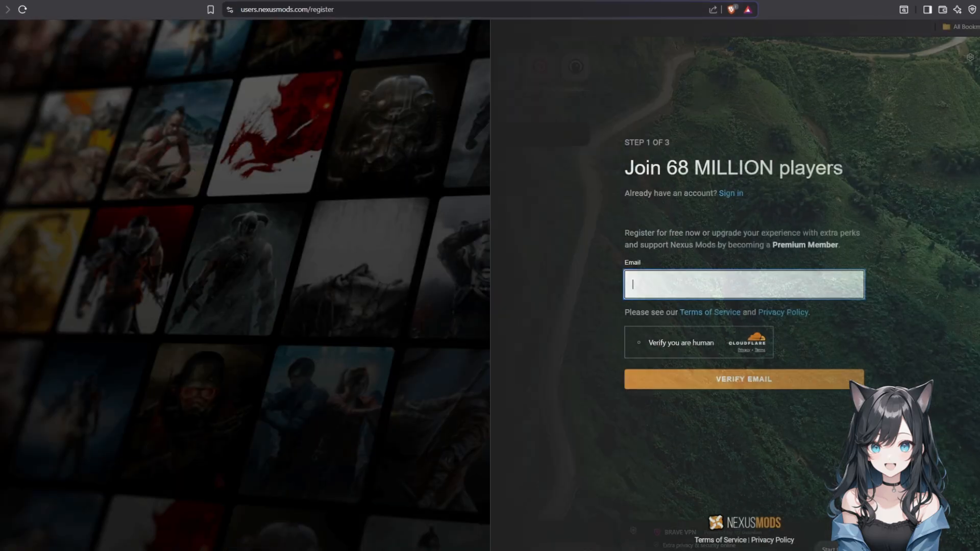
type("vort")
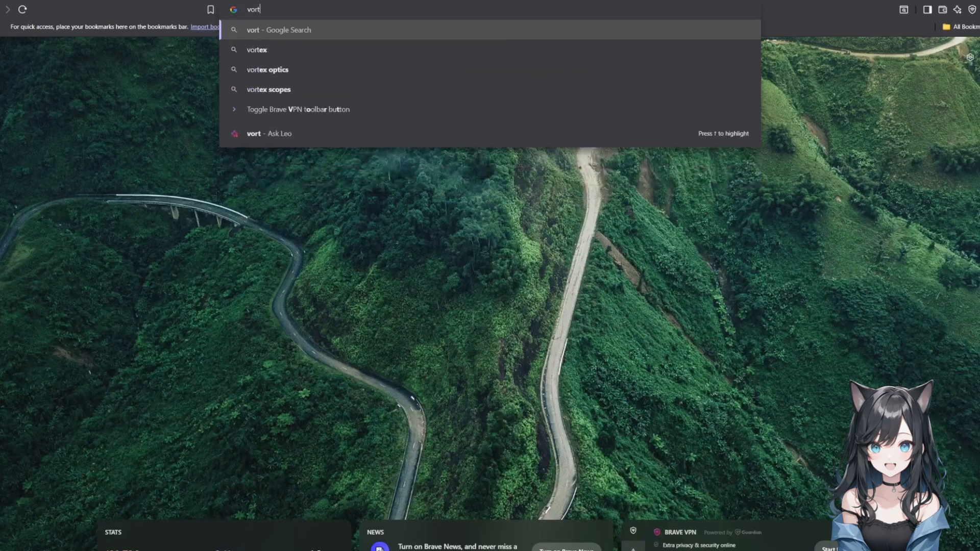
left_click(256, 49)
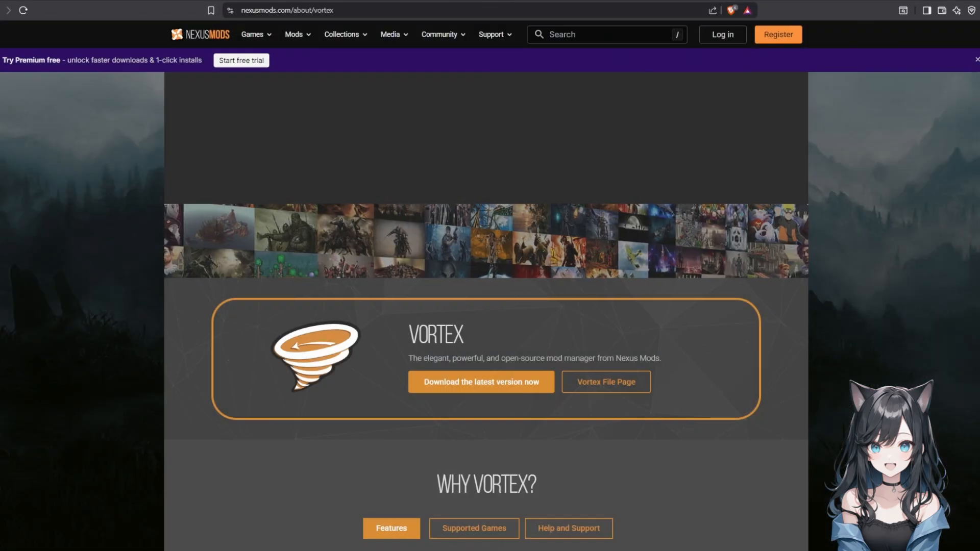
left_click(605, 382)
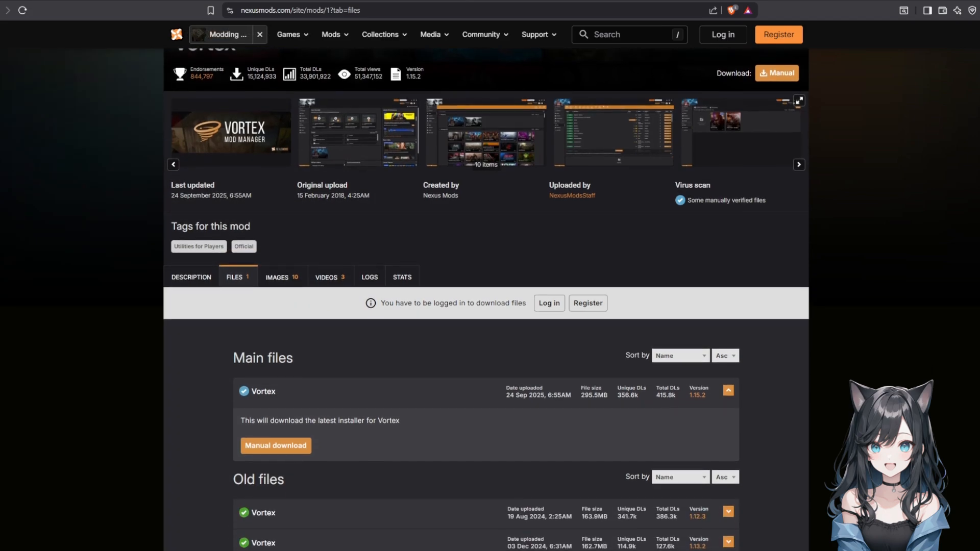
left_click(275, 446)
type("vortex")
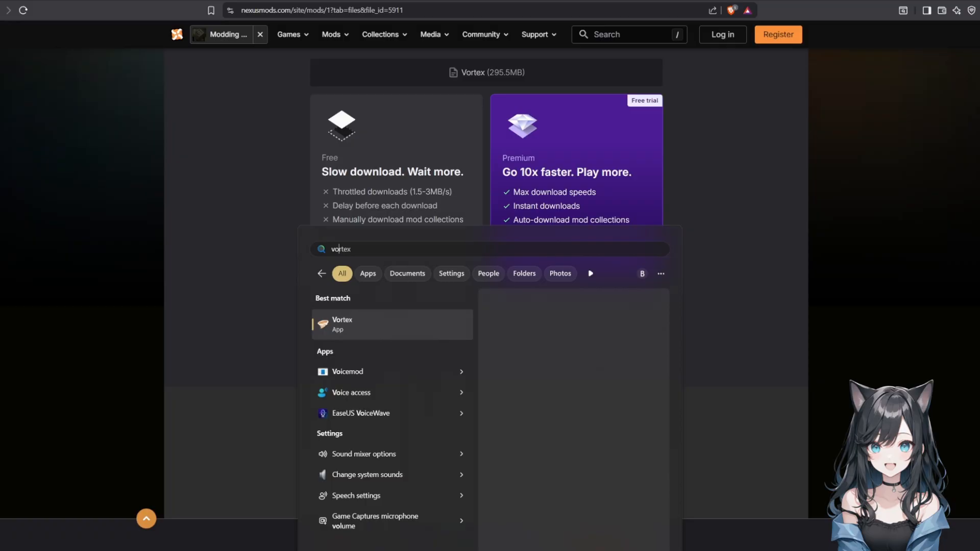
- Launch Vortex from Windows search, then return to the signed-in Nexus Mods home page
left_click(342, 325)
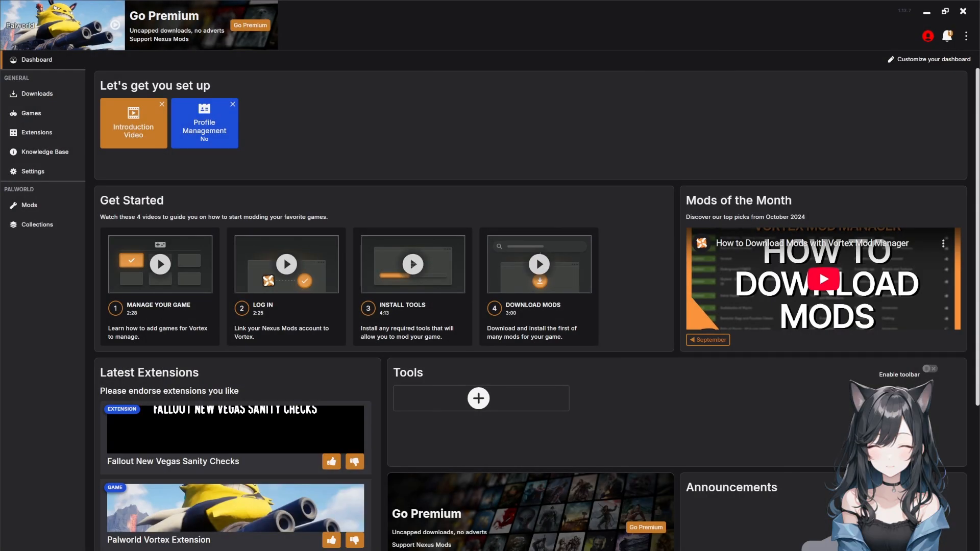
left_click(29, 114)
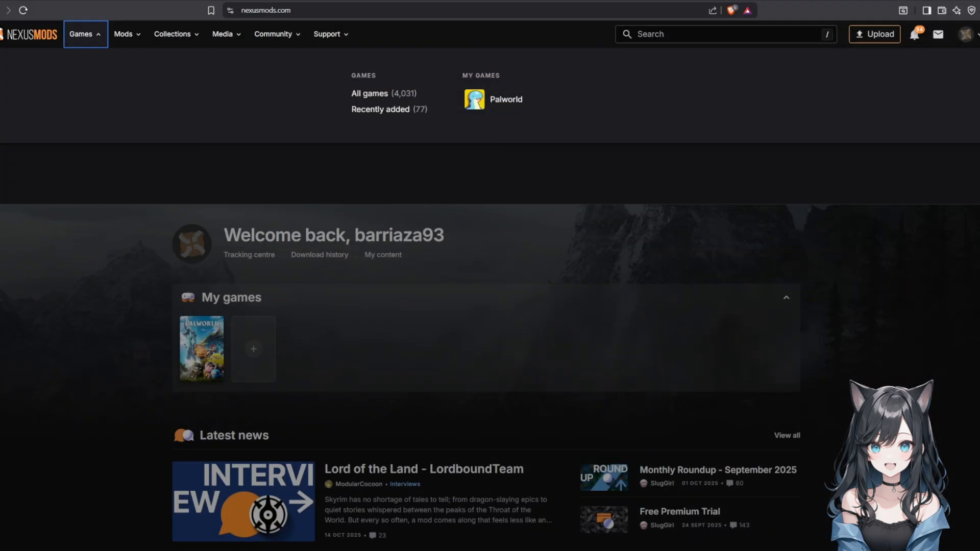
- In Palworld's mod listing, search 'ue4ss' and reach the UE4SS Signatures manual download
left_click(505, 99)
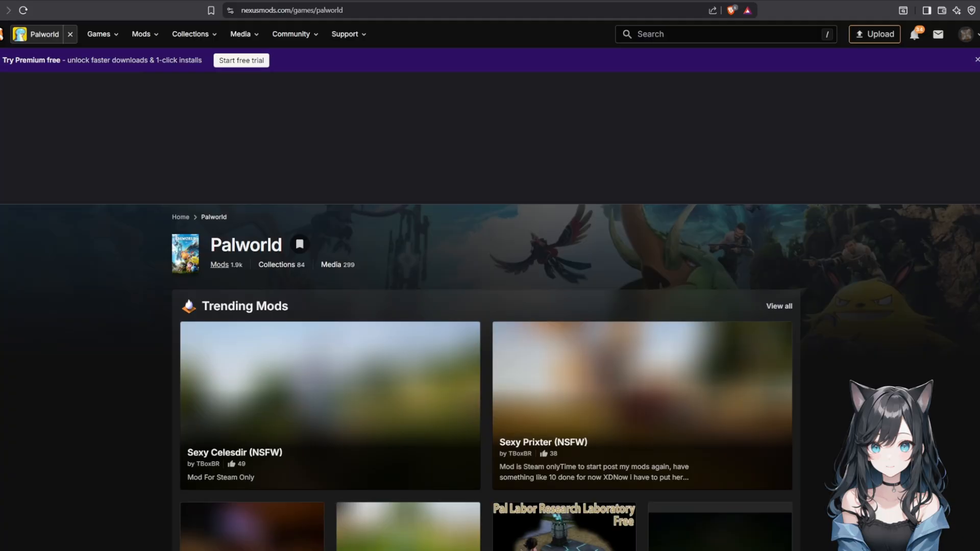
left_click(219, 264)
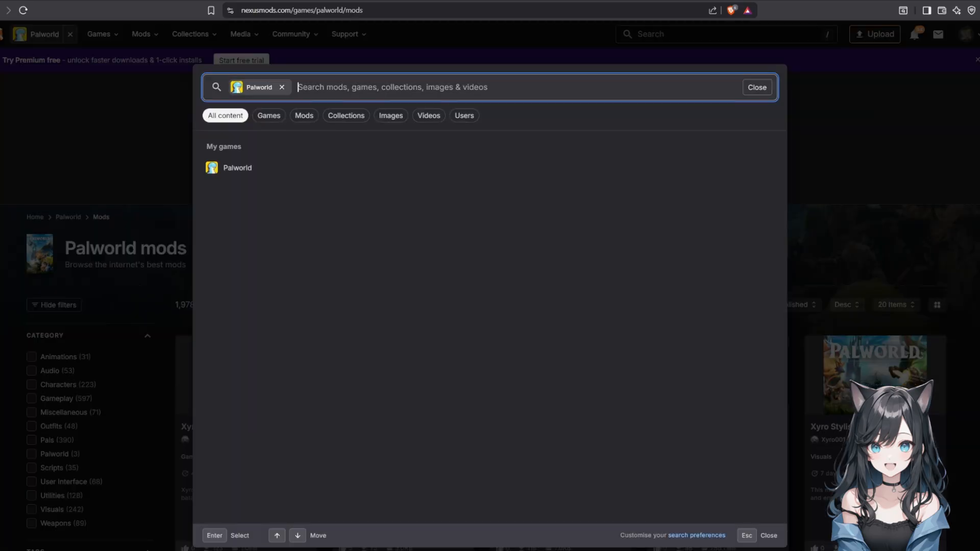
type("ue4")
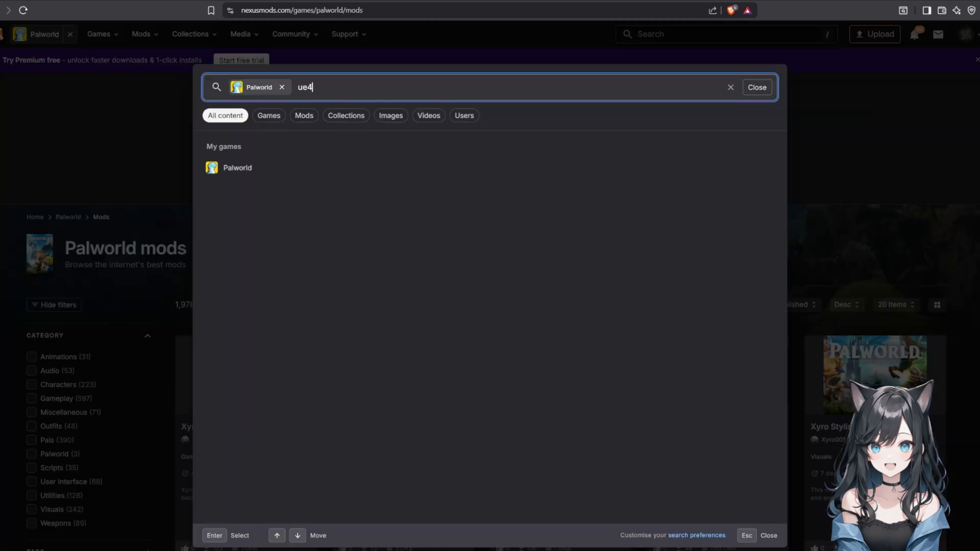
type("ss")
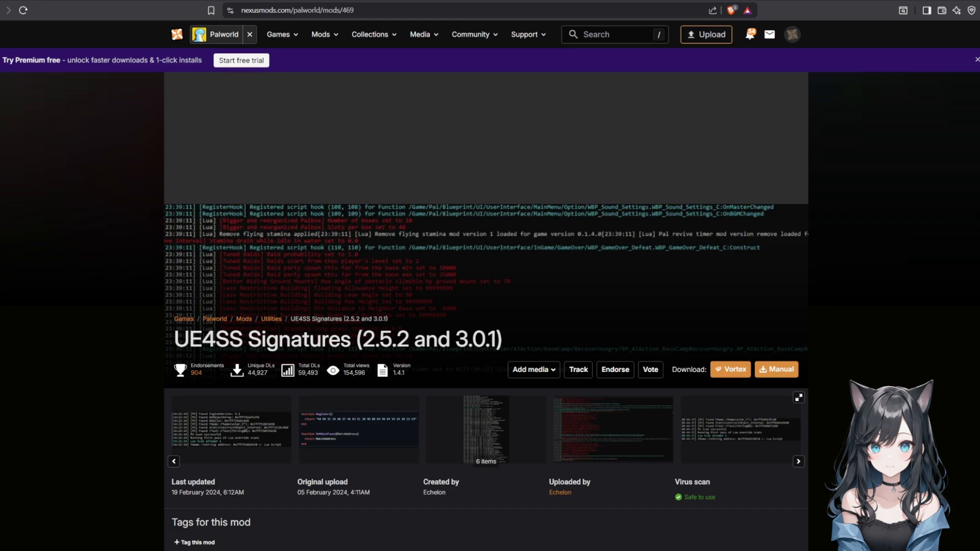
scroll("down", 3)
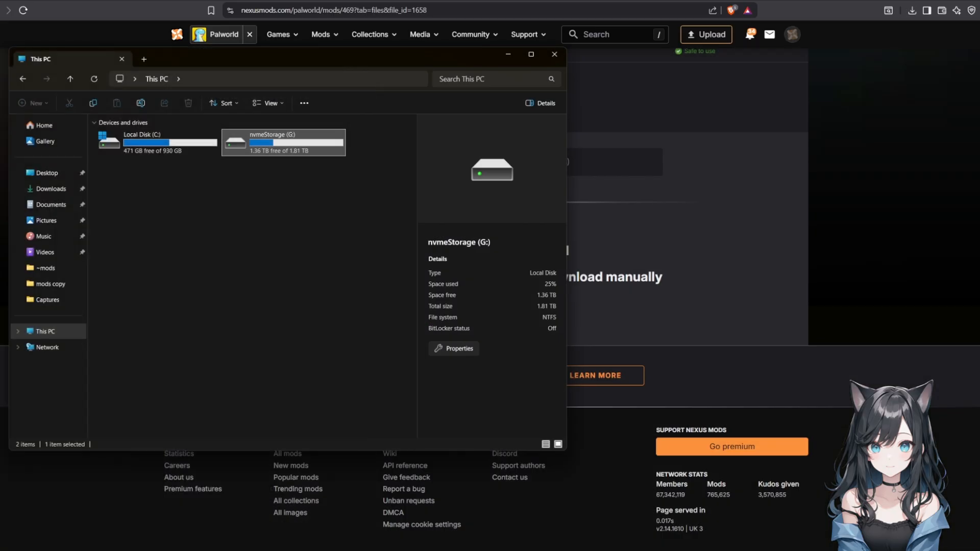
- Browse G:\SteamLibrary\steamapps\common\Palworld\Pal\Binaries\Win64 to show the ue4ss folder
double_click(283, 137)
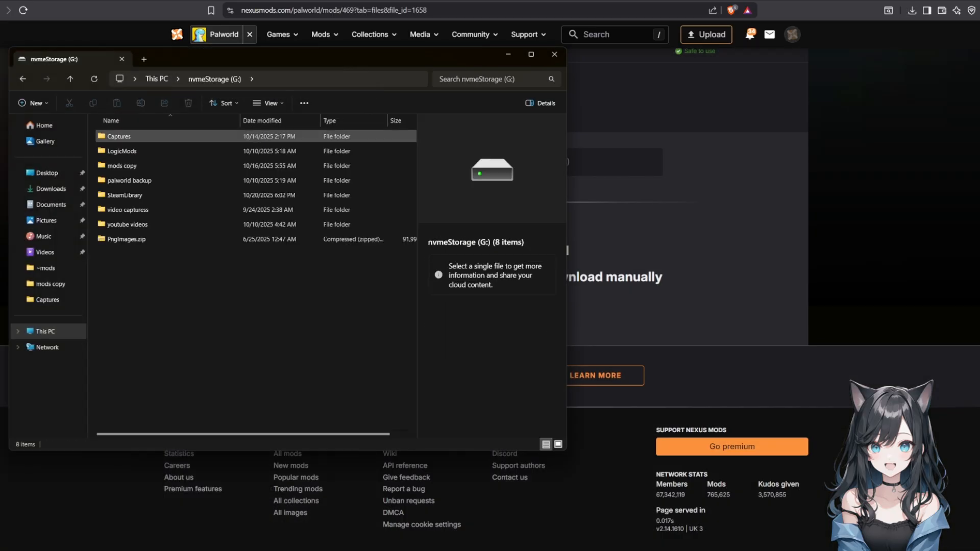
left_click(124, 195)
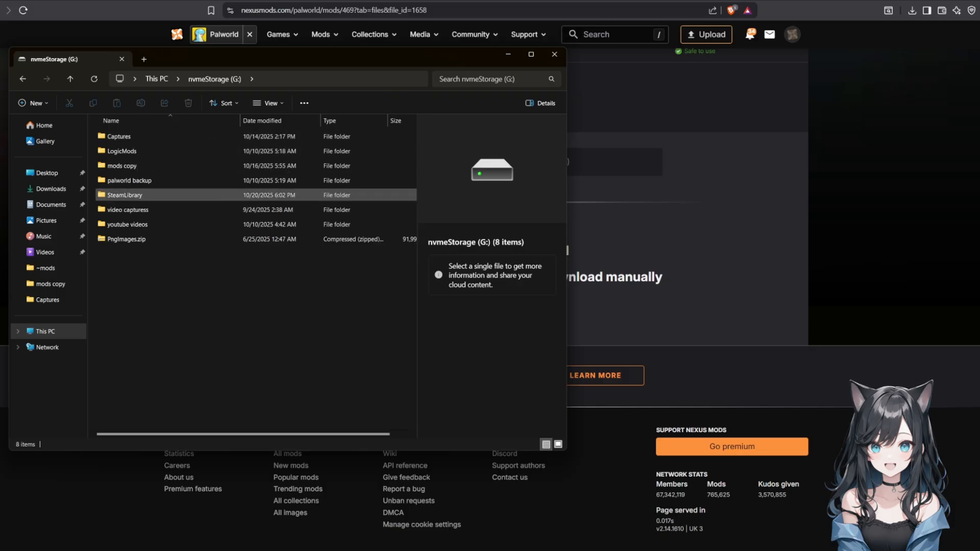
double_click(124, 194)
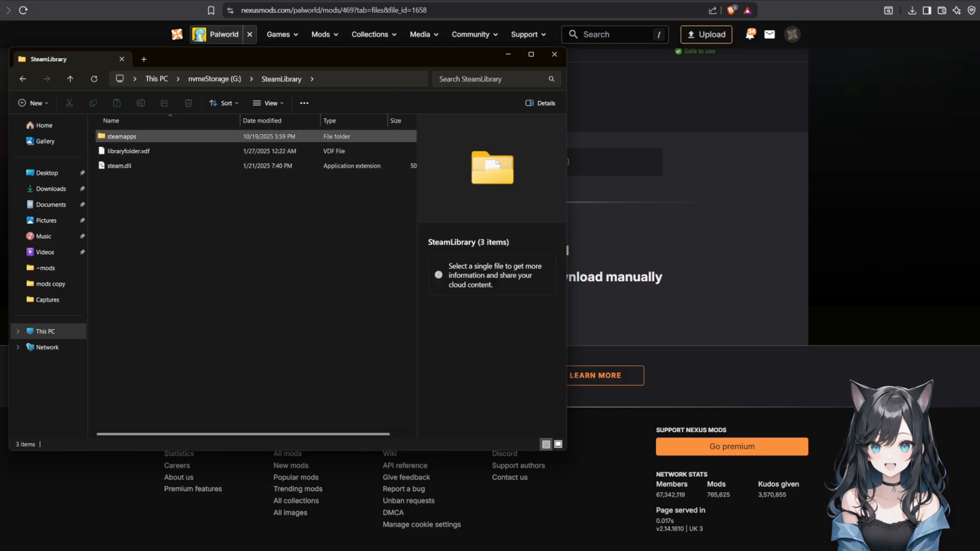
double_click(121, 136)
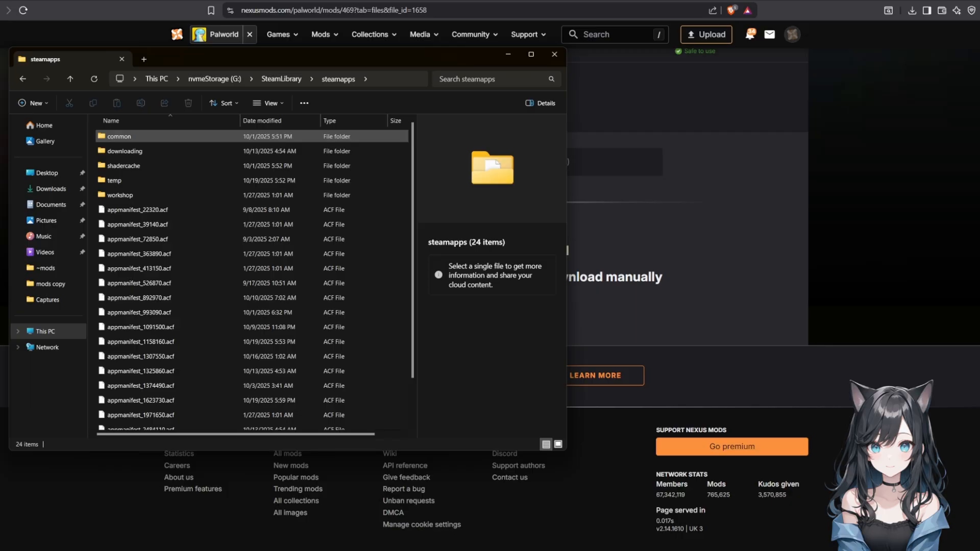
double_click(119, 136)
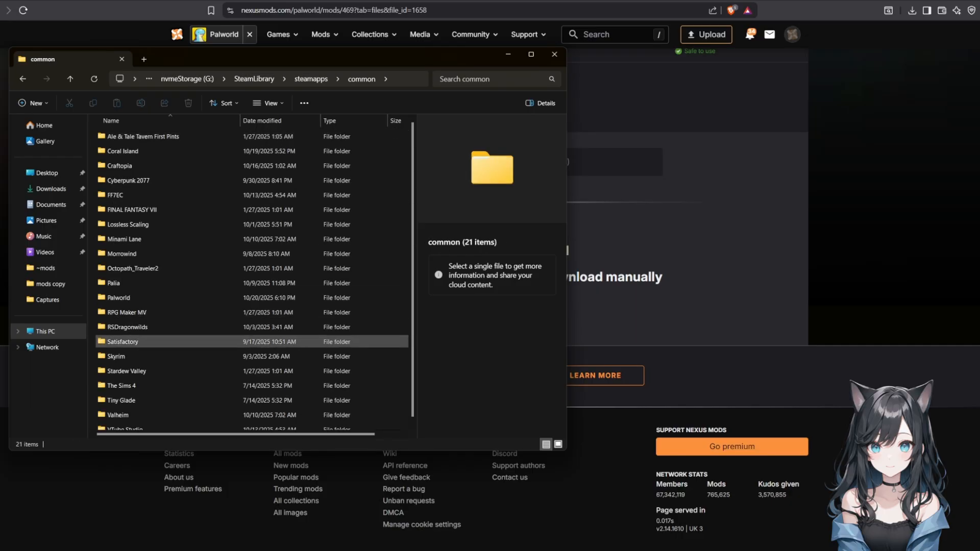
double_click(118, 297)
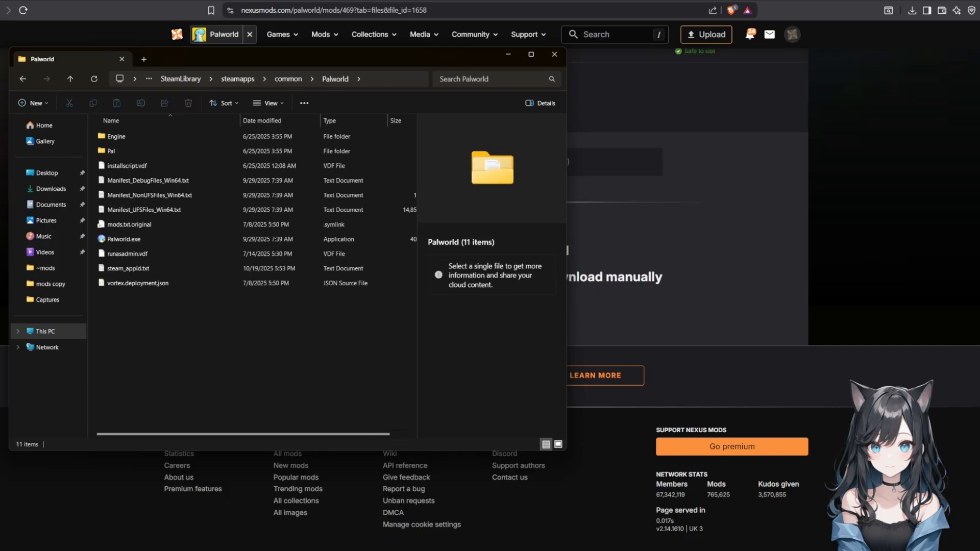
mouse_move(111, 151)
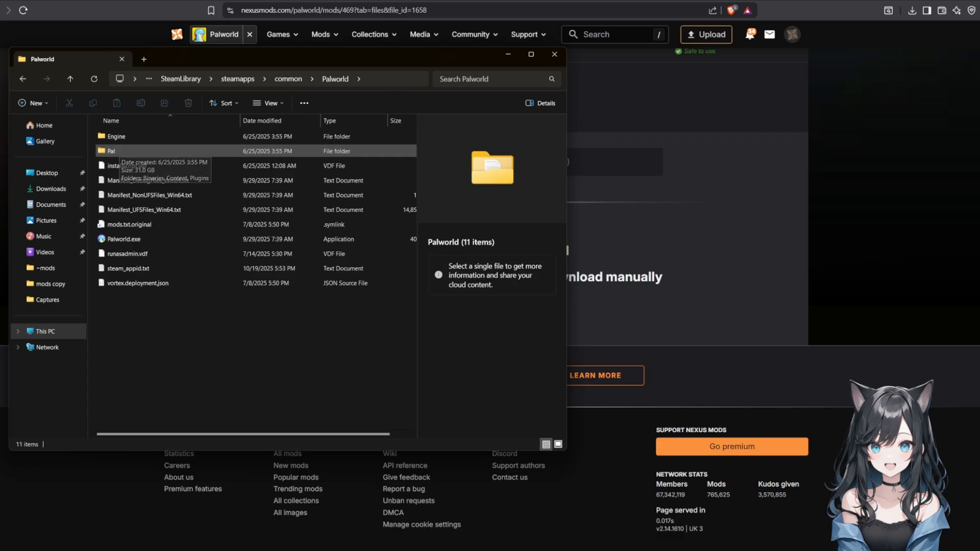
double_click(112, 151)
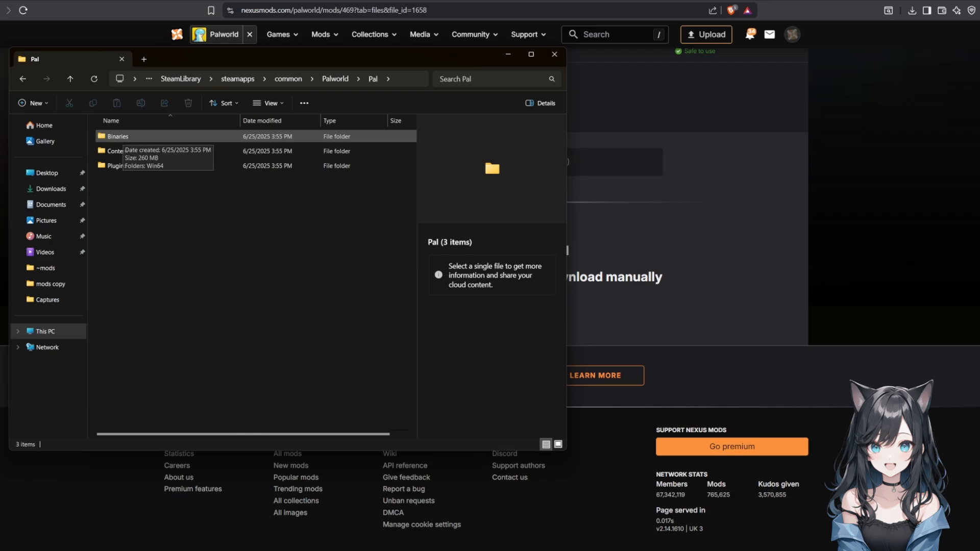
double_click(117, 136)
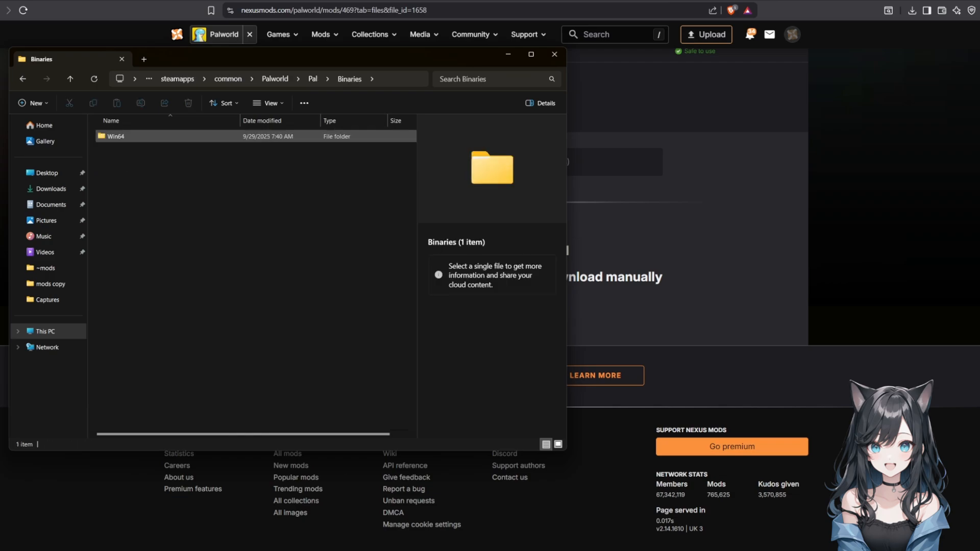
double_click(116, 136)
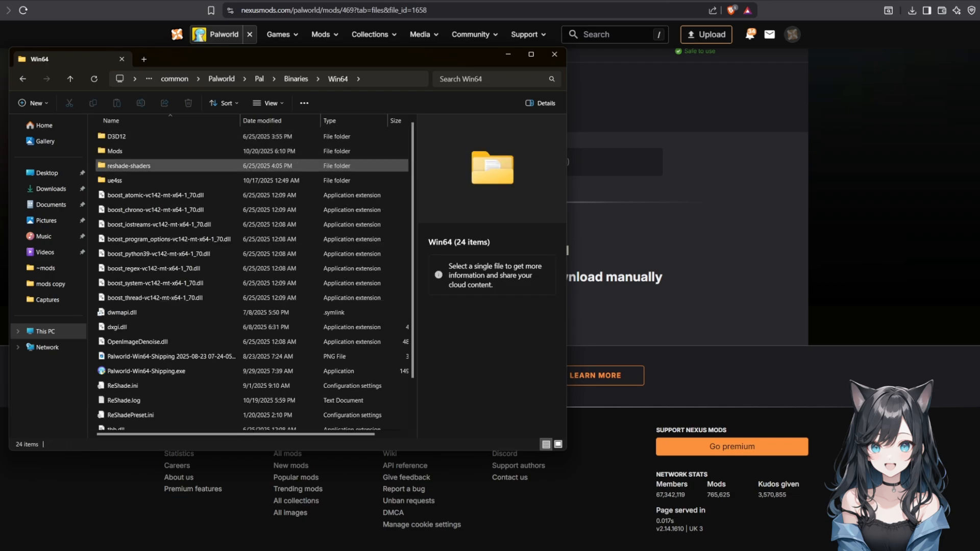
mouse_move(113, 180)
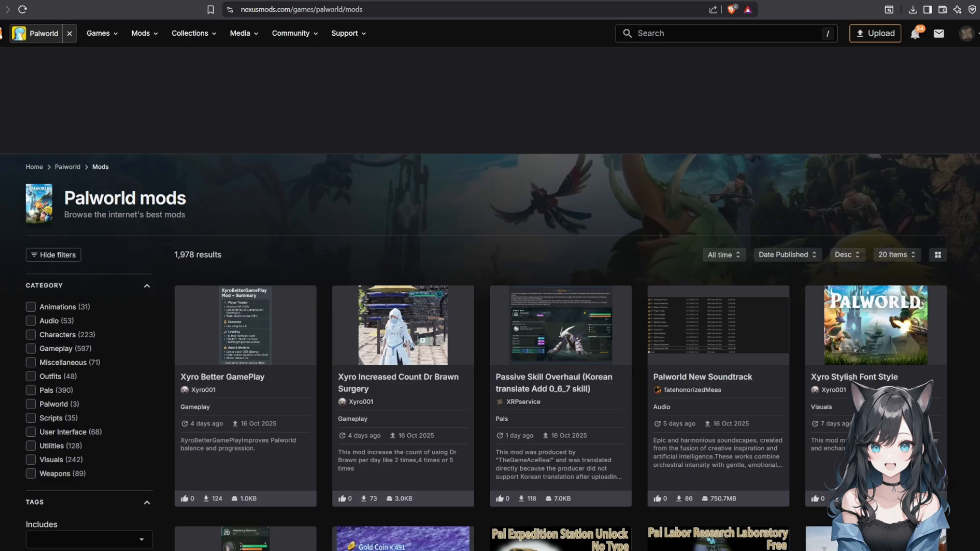
- Filter Palworld mods by 'building' and send Building Revamped's Building Pieces Only file to the mod manager
scroll("down", 3)
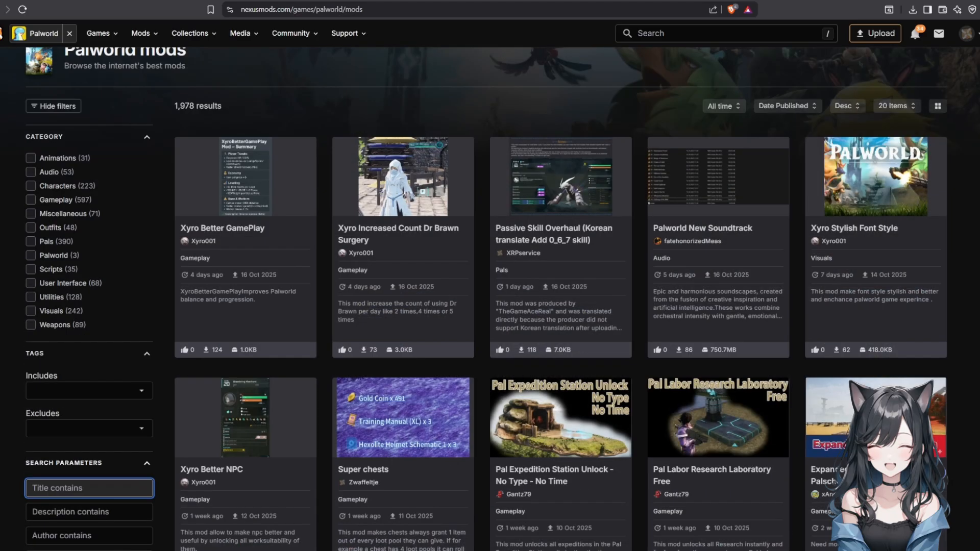
type("building")
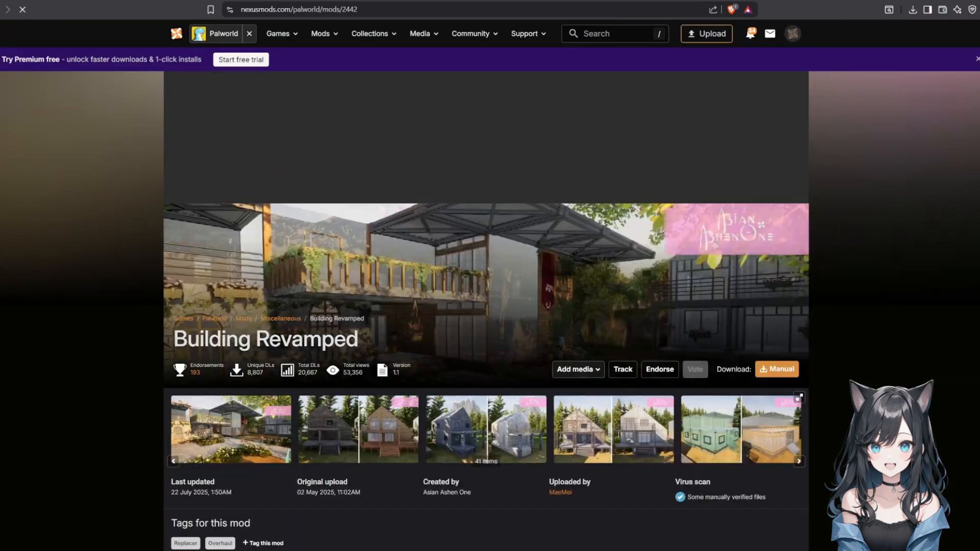
scroll("down", 3)
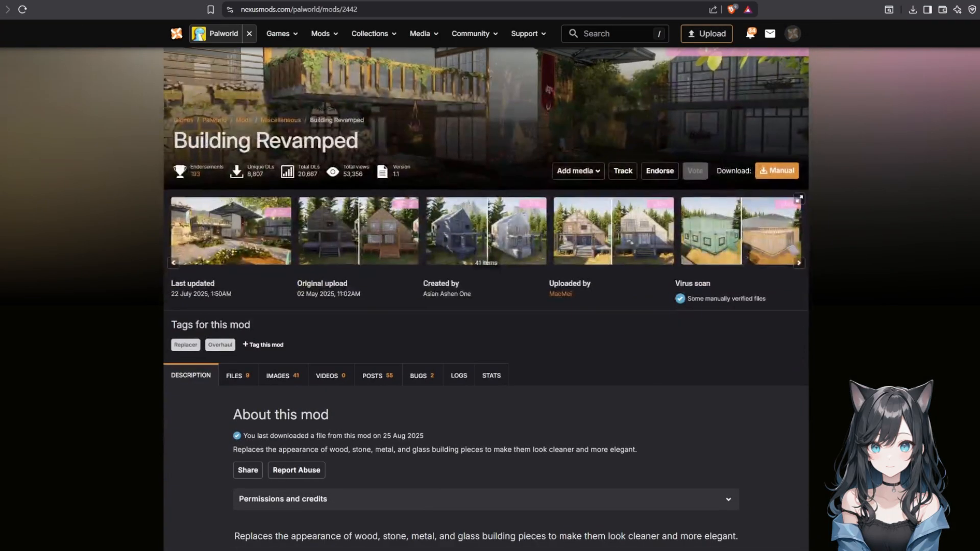
left_click(234, 374)
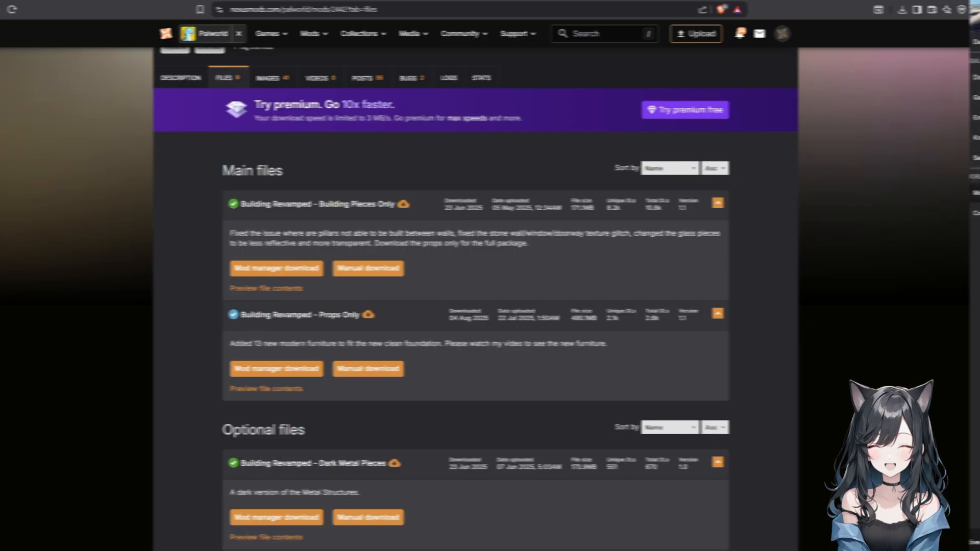
left_click(275, 268)
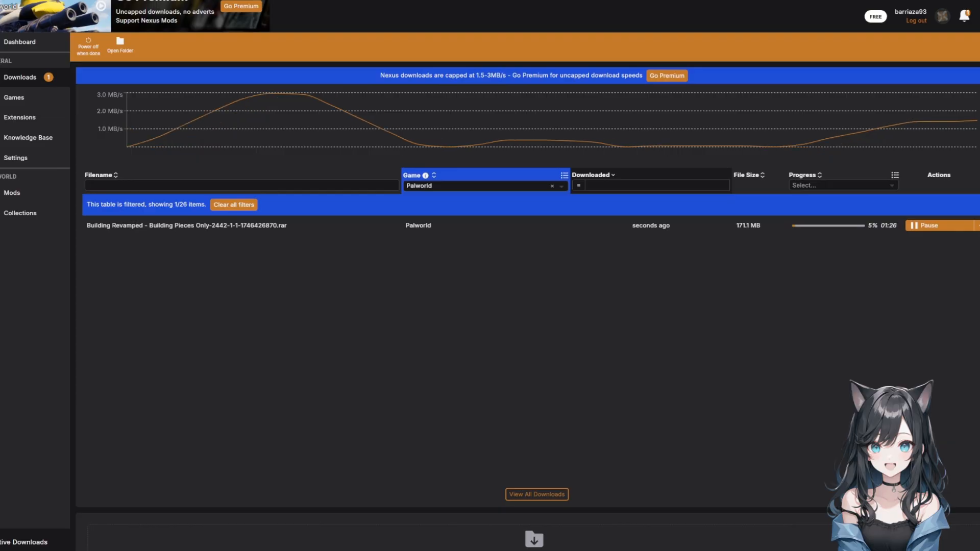
- In Vortex's Palworld mod list, set Building Revamped – Building Pieces Only to Enabled
left_click(12, 205)
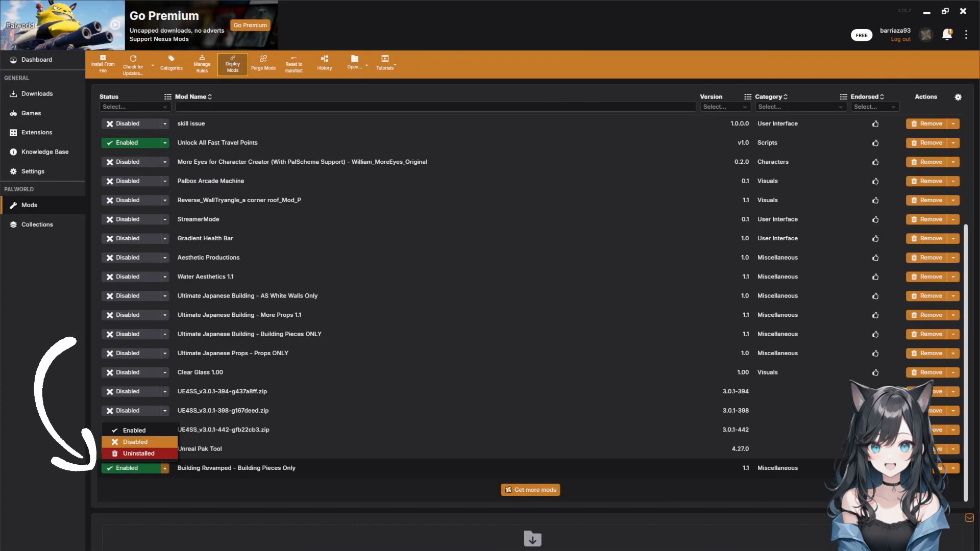
left_click(135, 442)
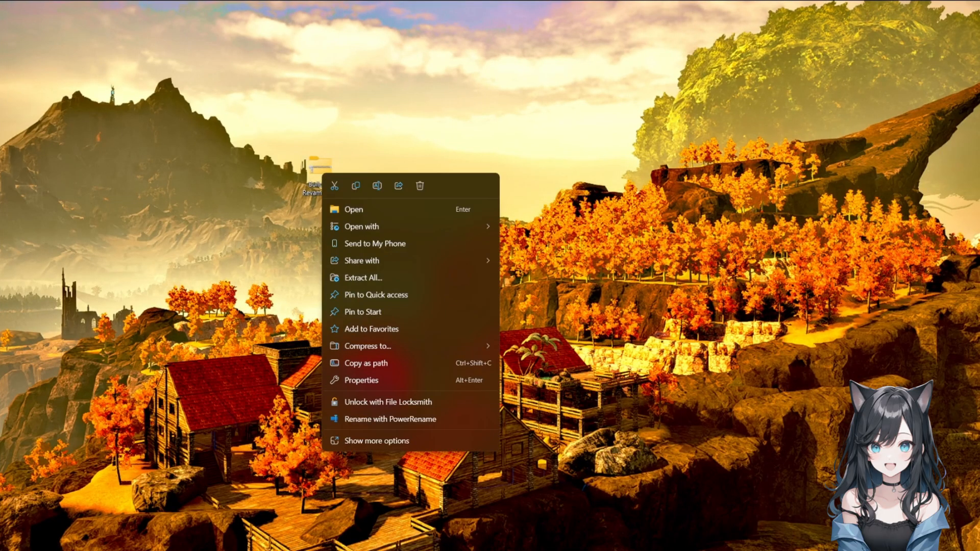
mouse_move(362, 277)
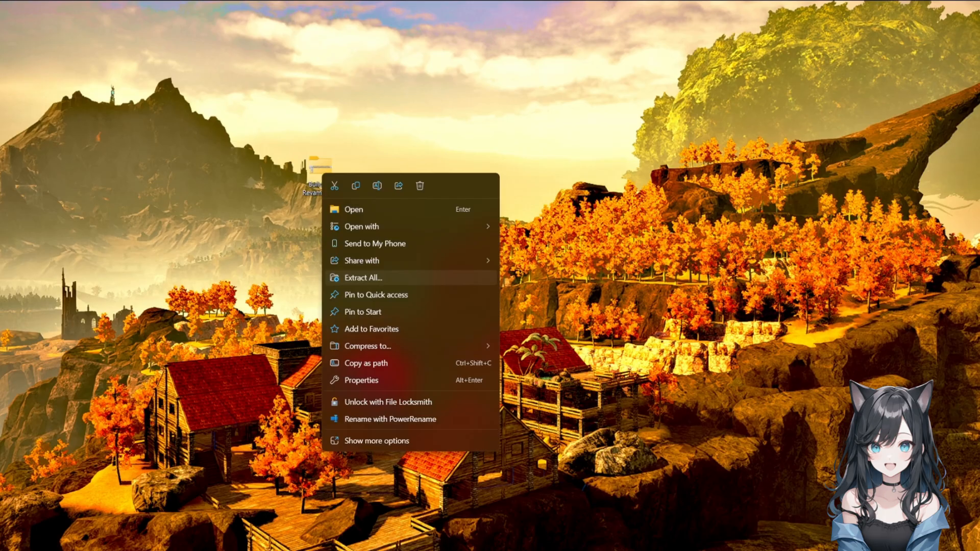
- Extract the Building Revamped archive and place AAO_BuildingRevamped_P.pak in Palworld's Pal\Content\Paks\Mods folder
left_click(362, 278)
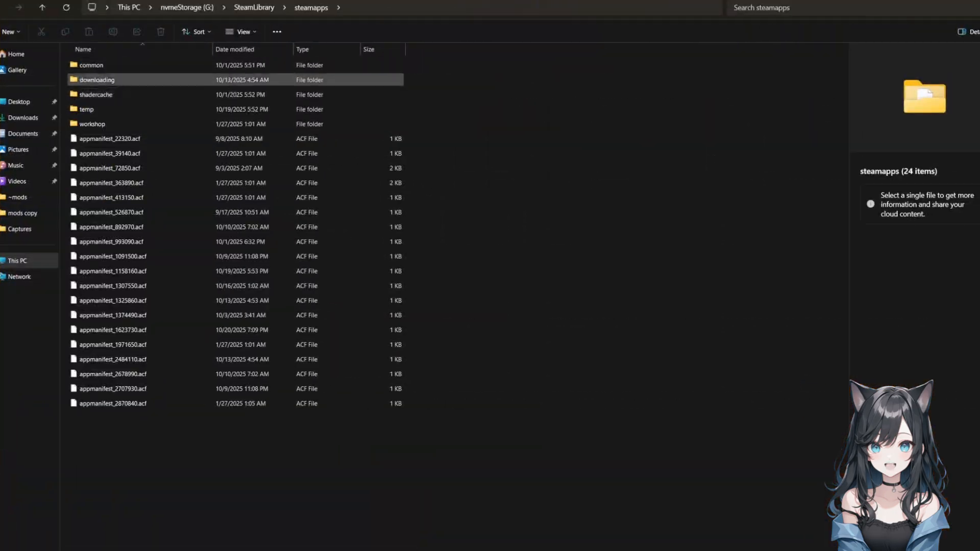
double_click(91, 65)
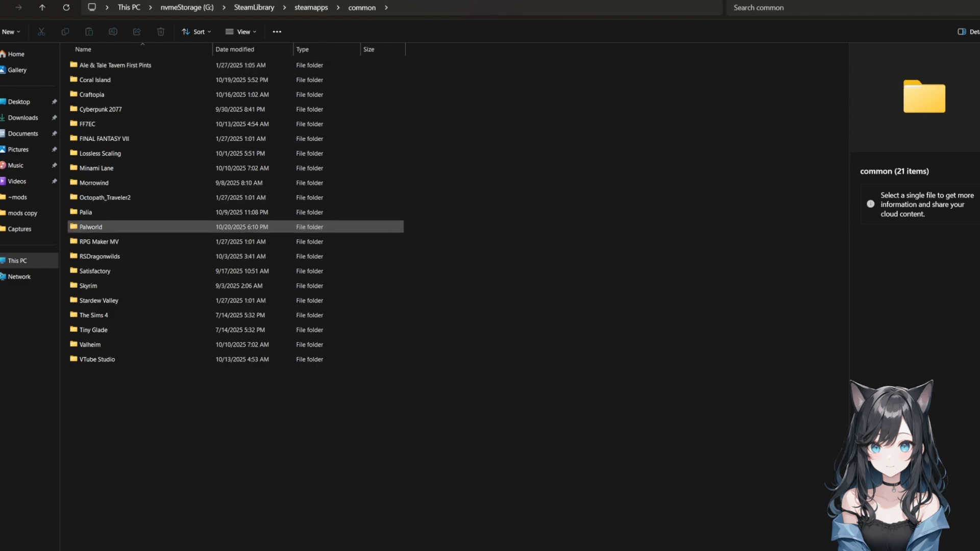
double_click(90, 227)
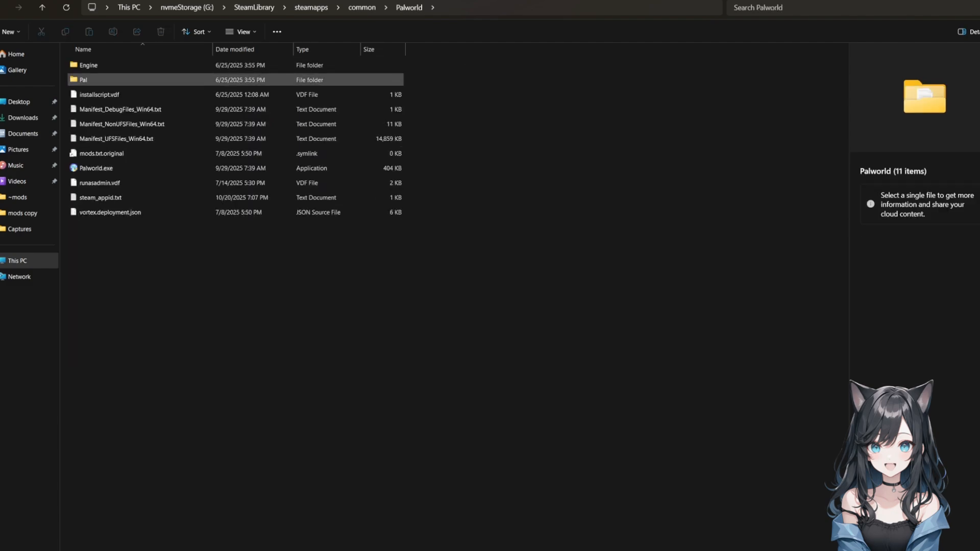
double_click(83, 80)
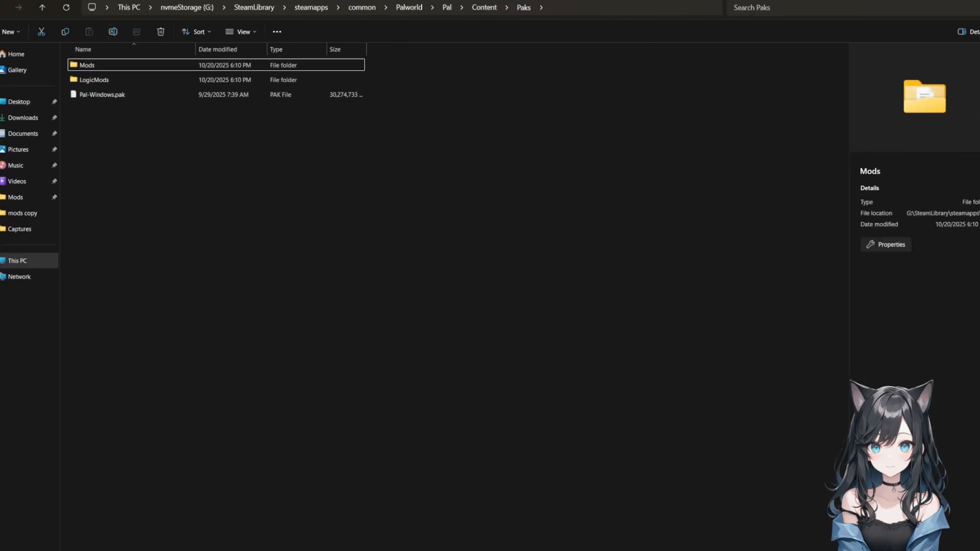
double_click(86, 64)
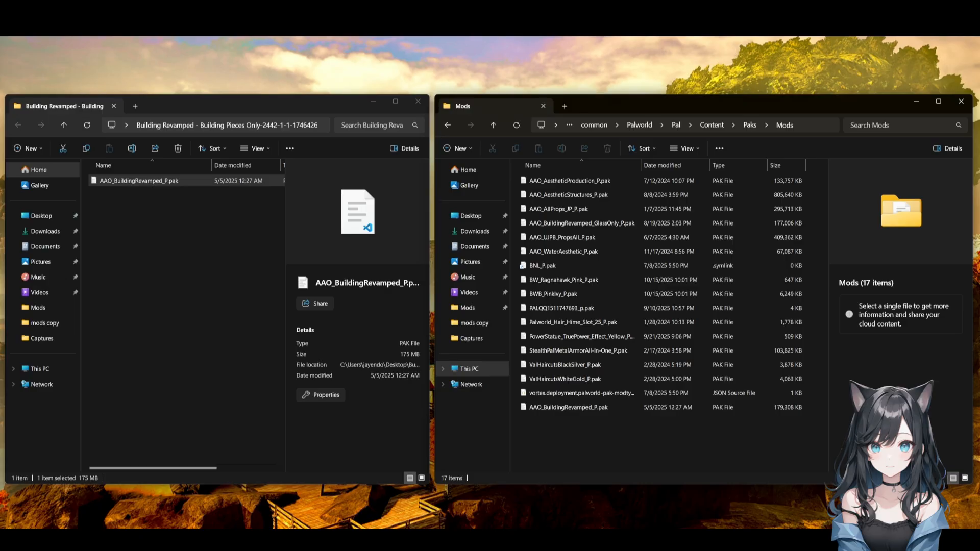
- Close the File Explorer windows after confirming the .pak is in the Mods folder
left_click(578, 350)
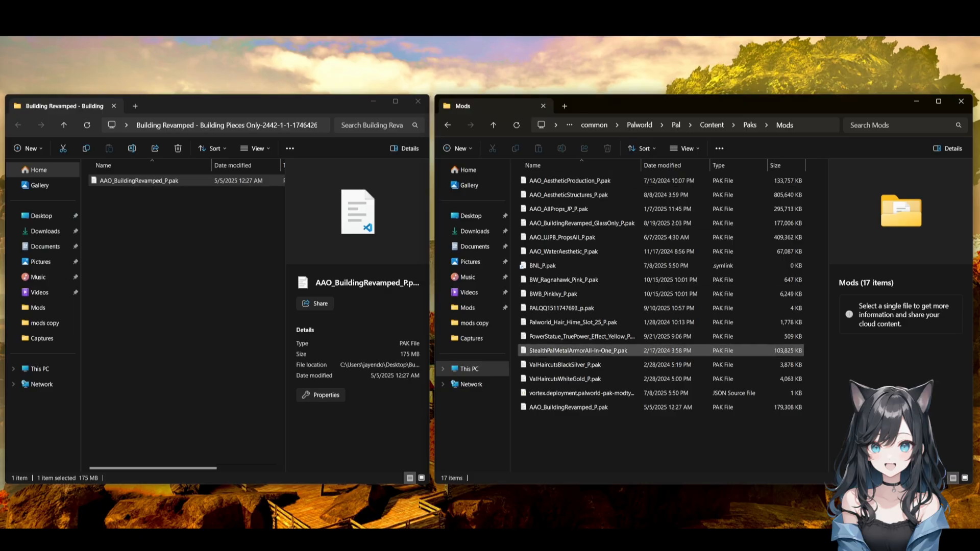
mouse_move(567, 408)
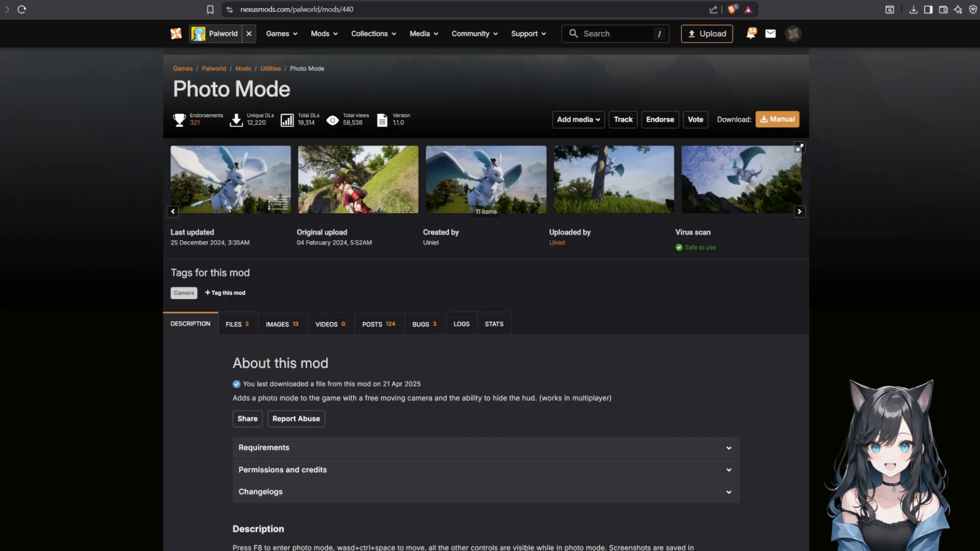
- Scroll the Photo Mode page to its Installation steps mentioning Pal\Binaries\Win64
scroll("down", 3)
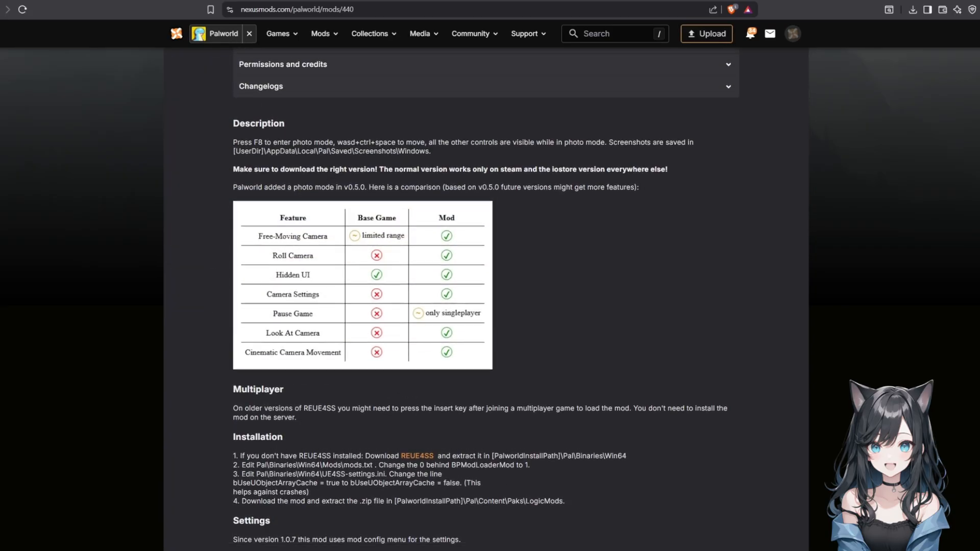
scroll("down", 3)
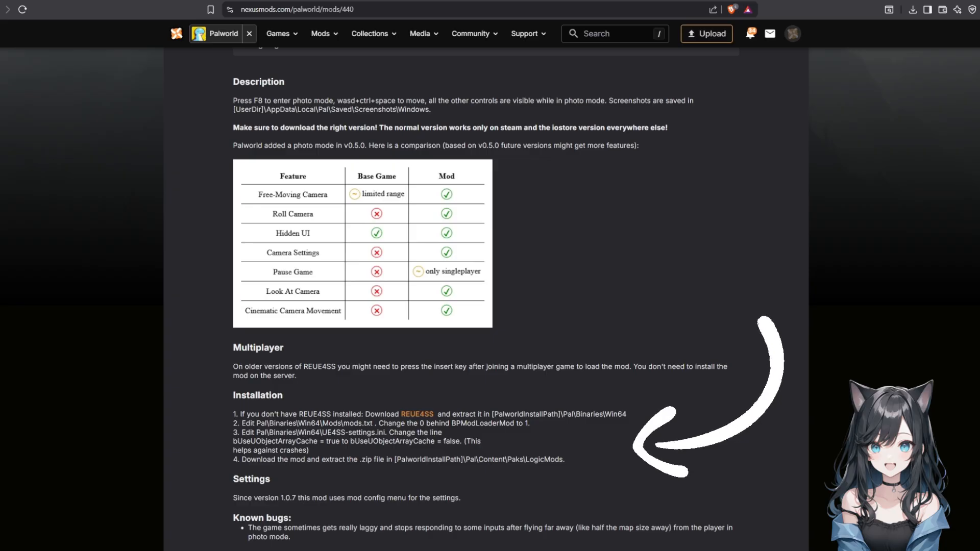